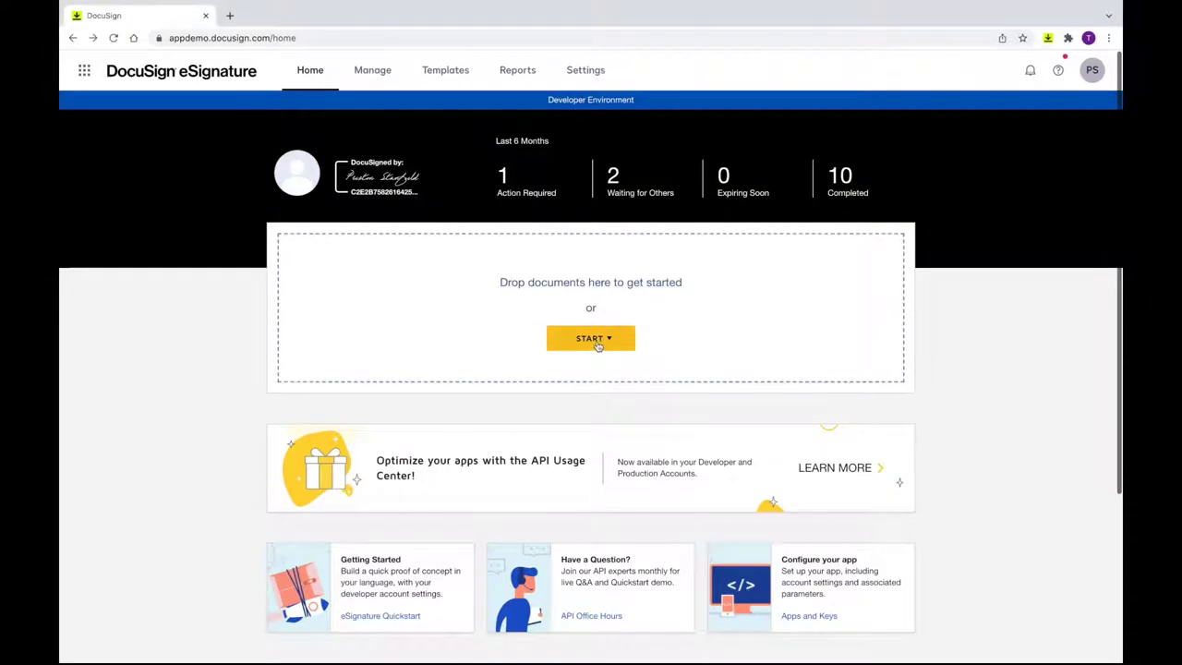
# Start a new envelope using the saved Sales NDA template via START > Use a Template.
pyautogui.click(591, 338)
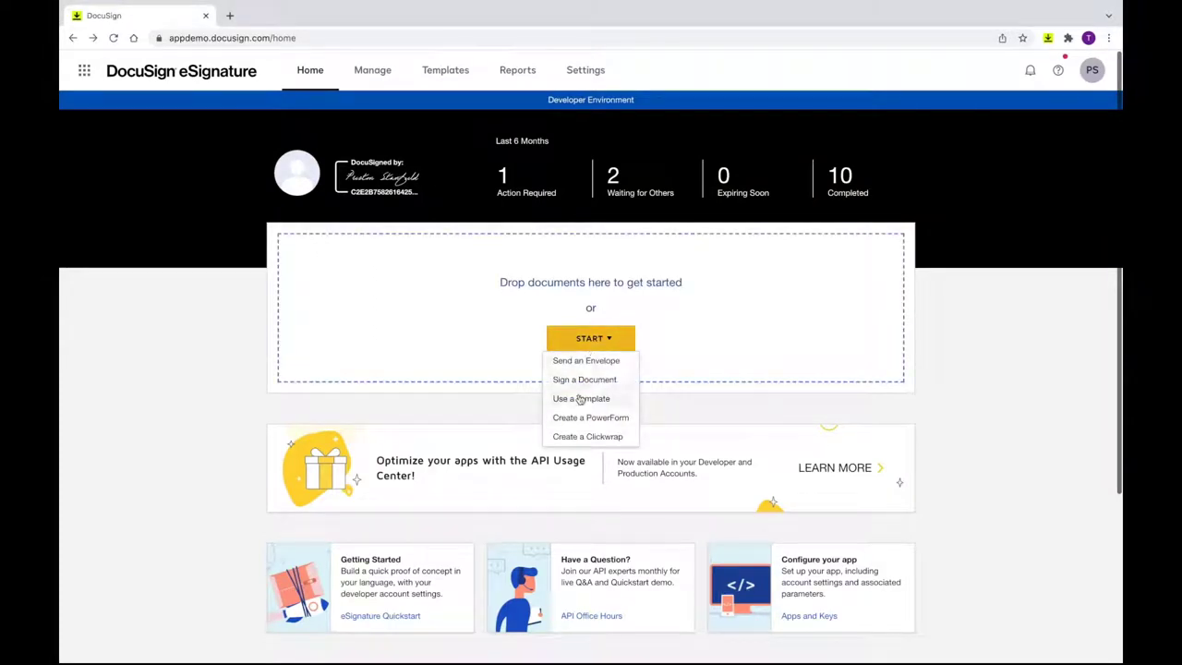
pyautogui.click(580, 398)
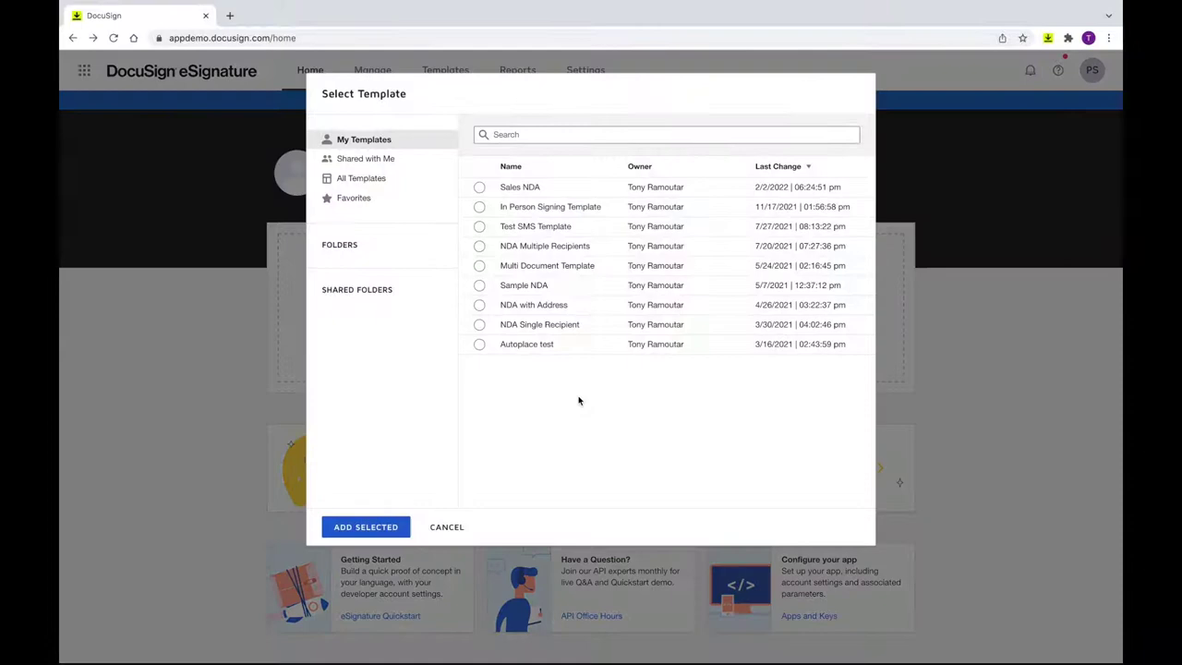
pyautogui.click(480, 187)
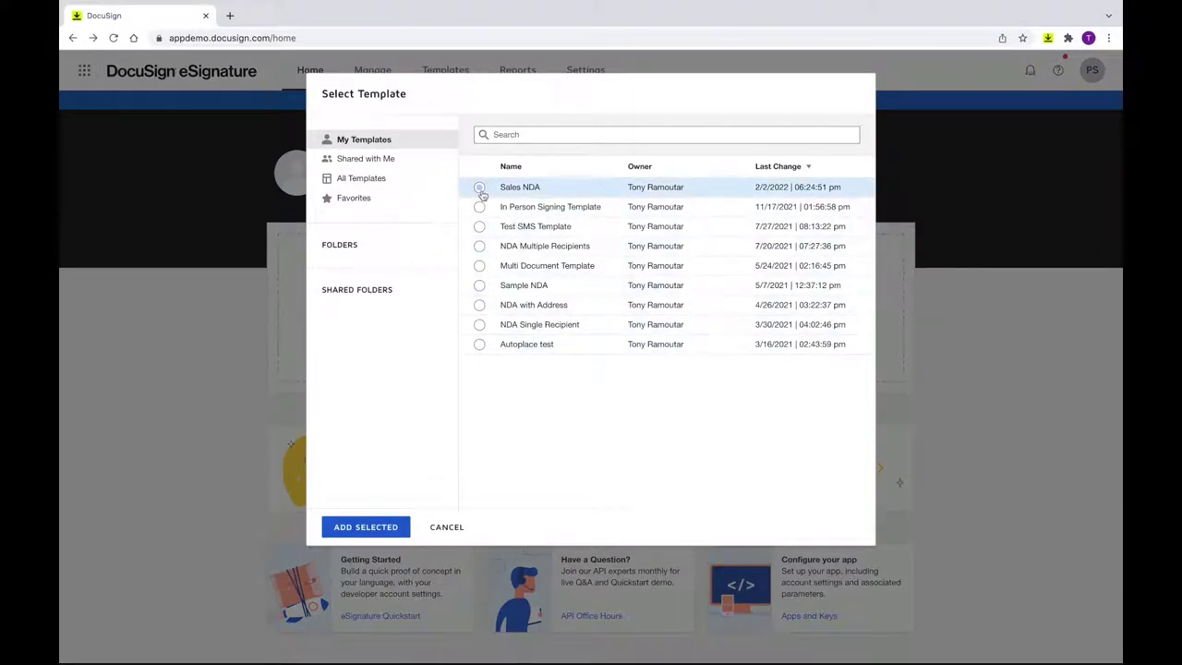
pyautogui.click(480, 187)
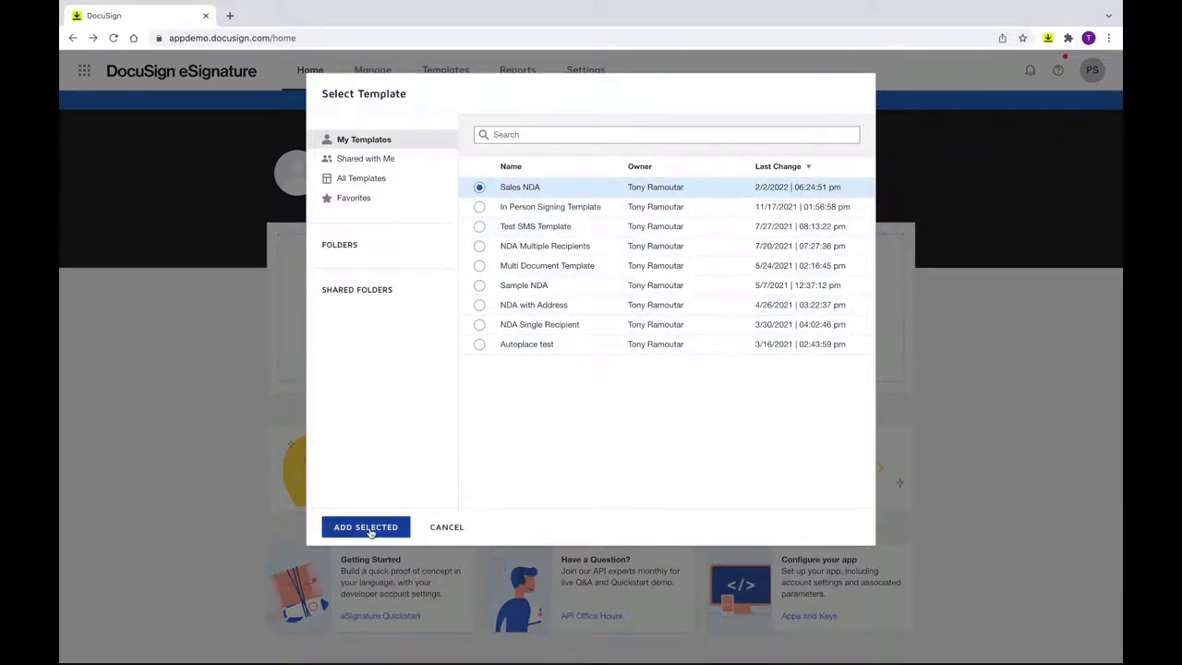
pyautogui.click(366, 526)
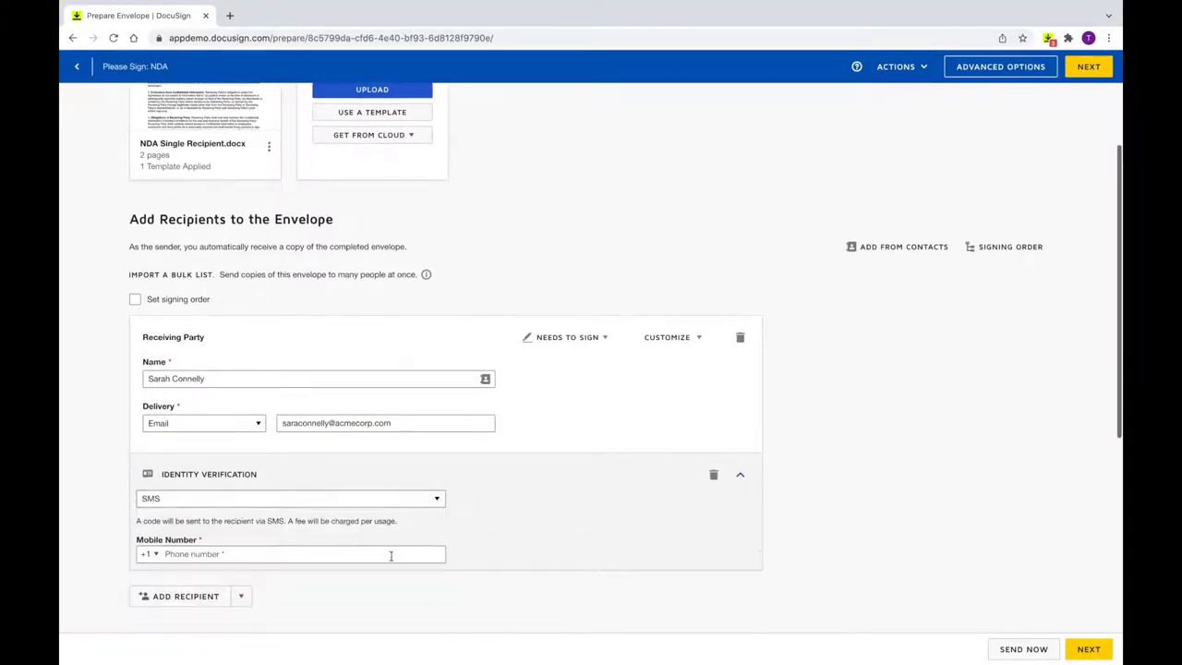
pyautogui.write('(800) 555-1212')
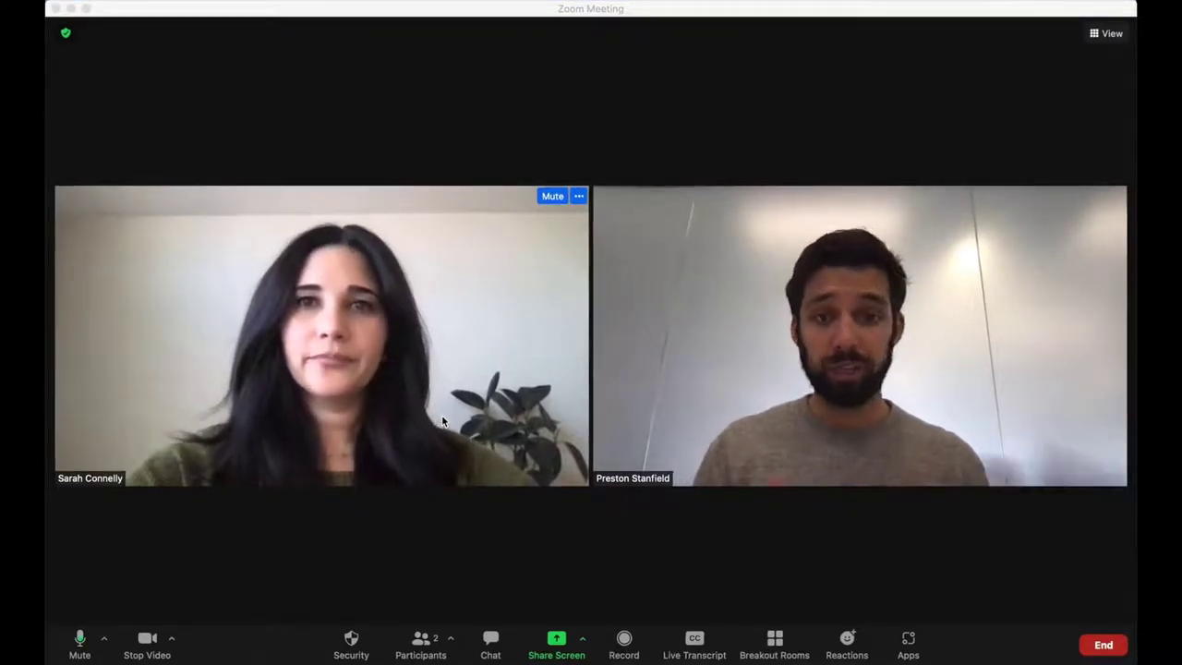
pyautogui.moveTo(469, 417)
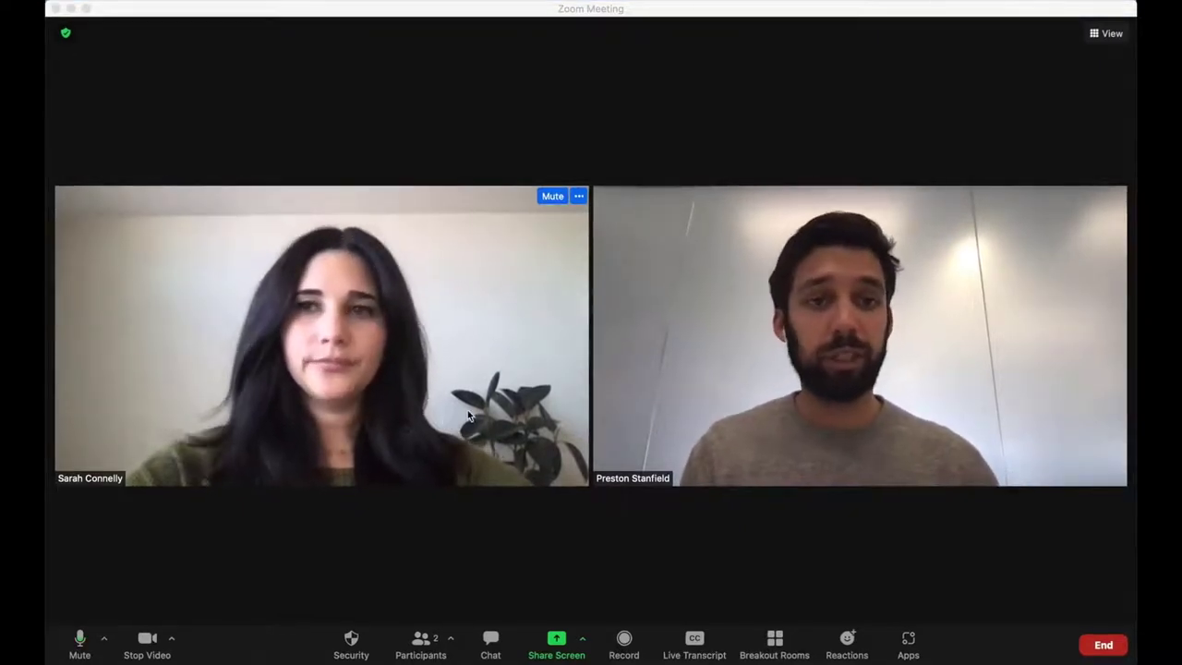
pyautogui.moveTo(839, 574)
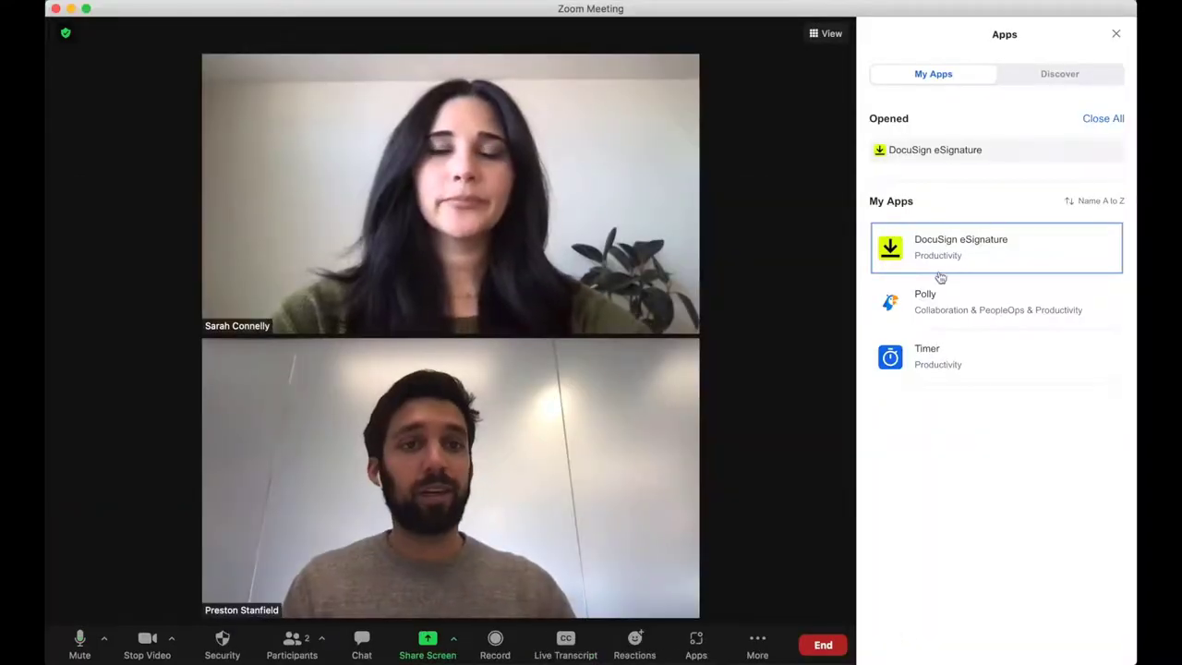
# Launch the DocuSign eSignature Zoom app and share the signing screen with attendees.
pyautogui.click(960, 247)
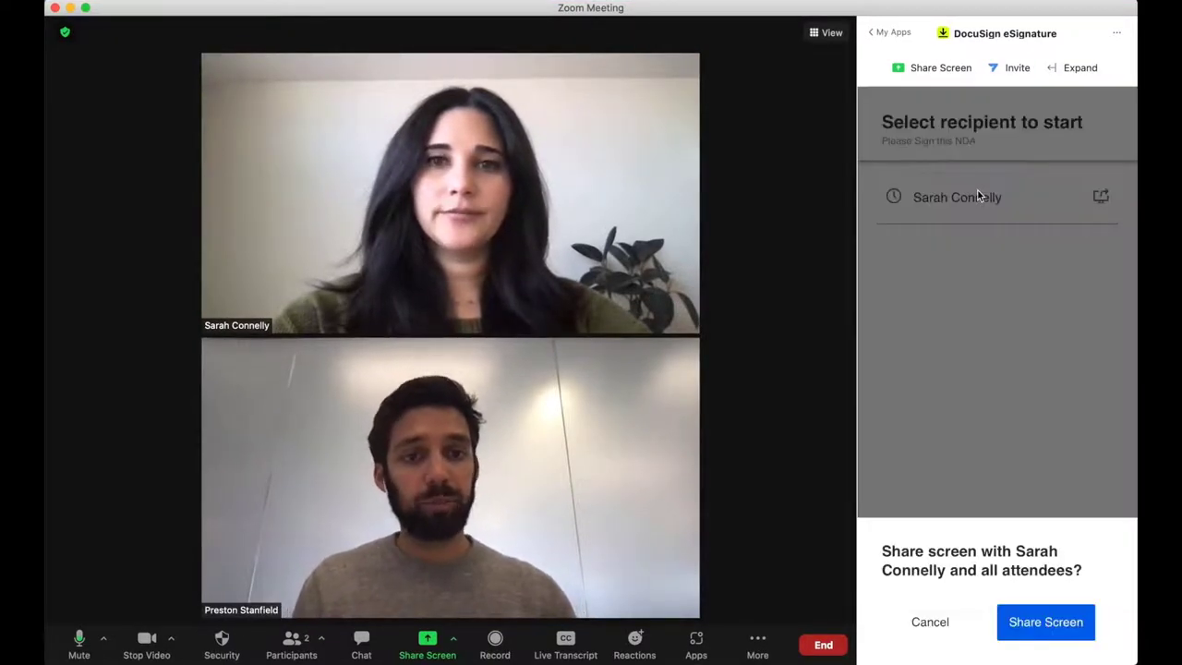
pyautogui.click(1045, 621)
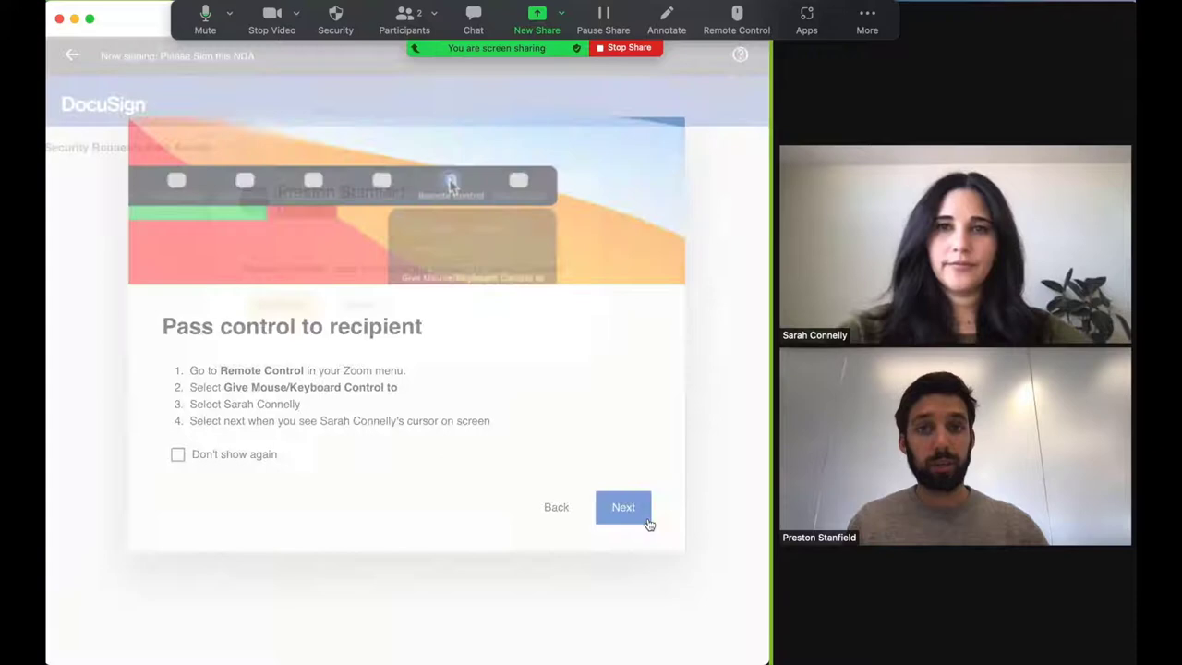
pyautogui.click(622, 506)
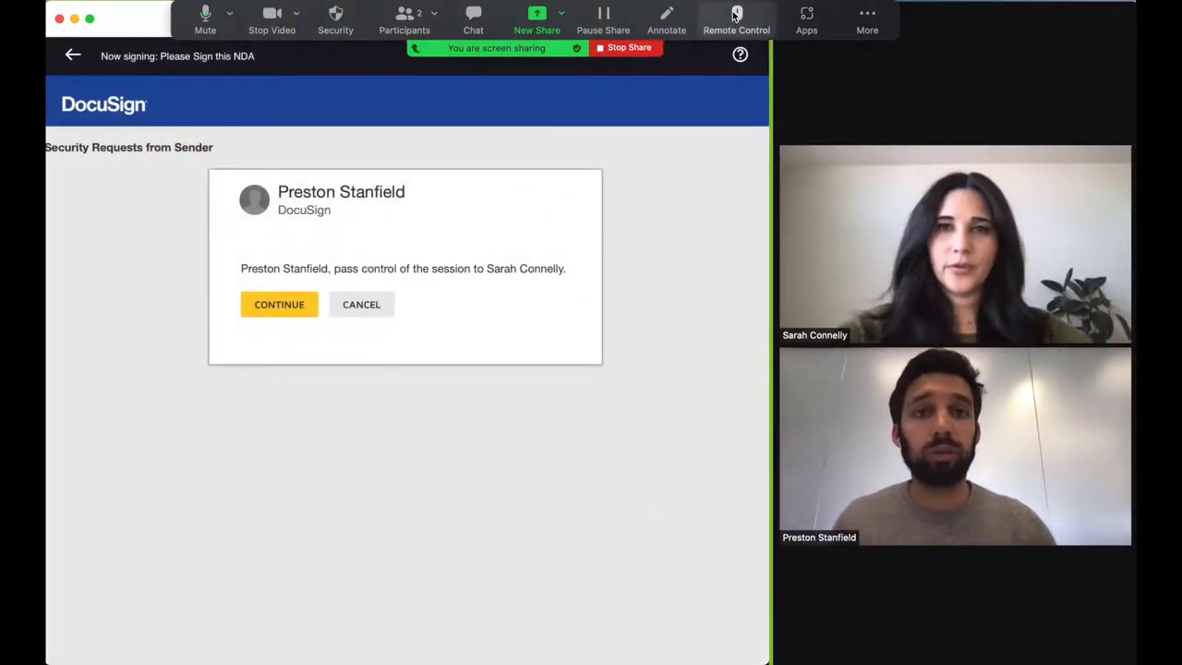
pyautogui.click(735, 18)
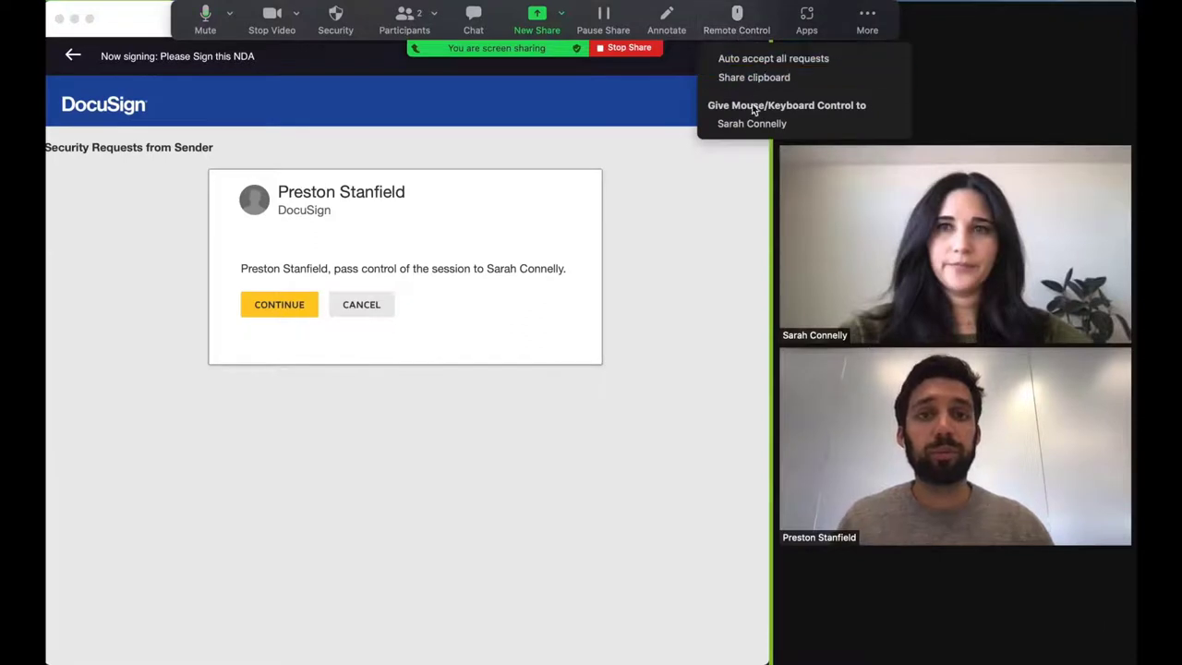
pyautogui.click(751, 115)
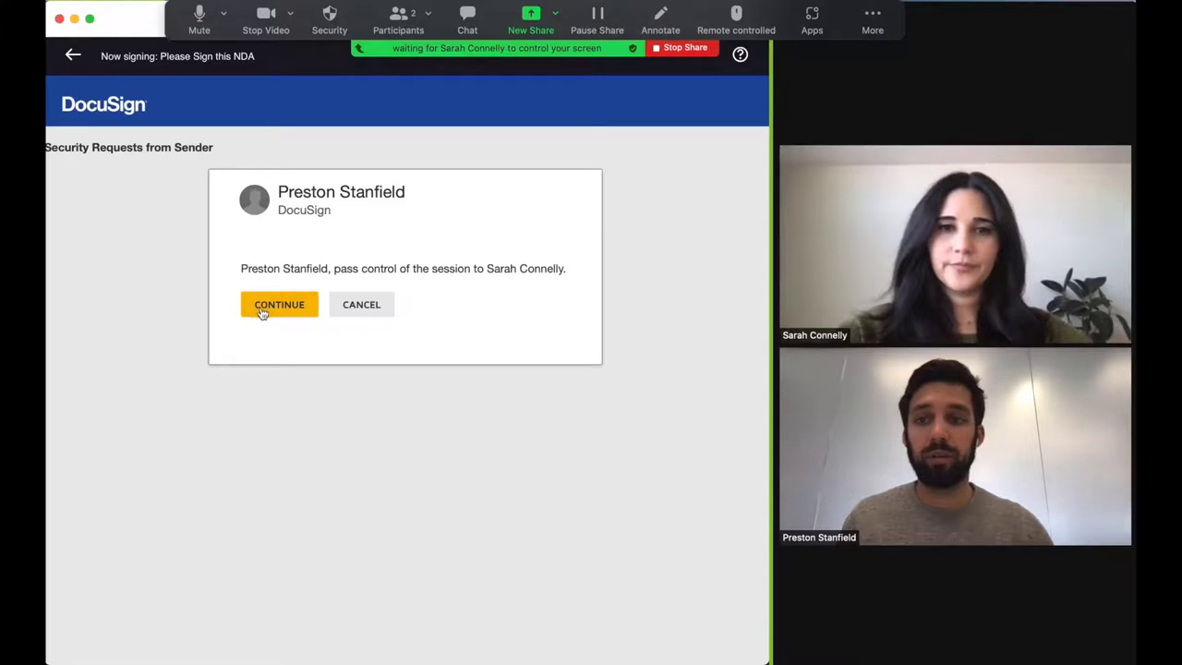
pyautogui.click(279, 303)
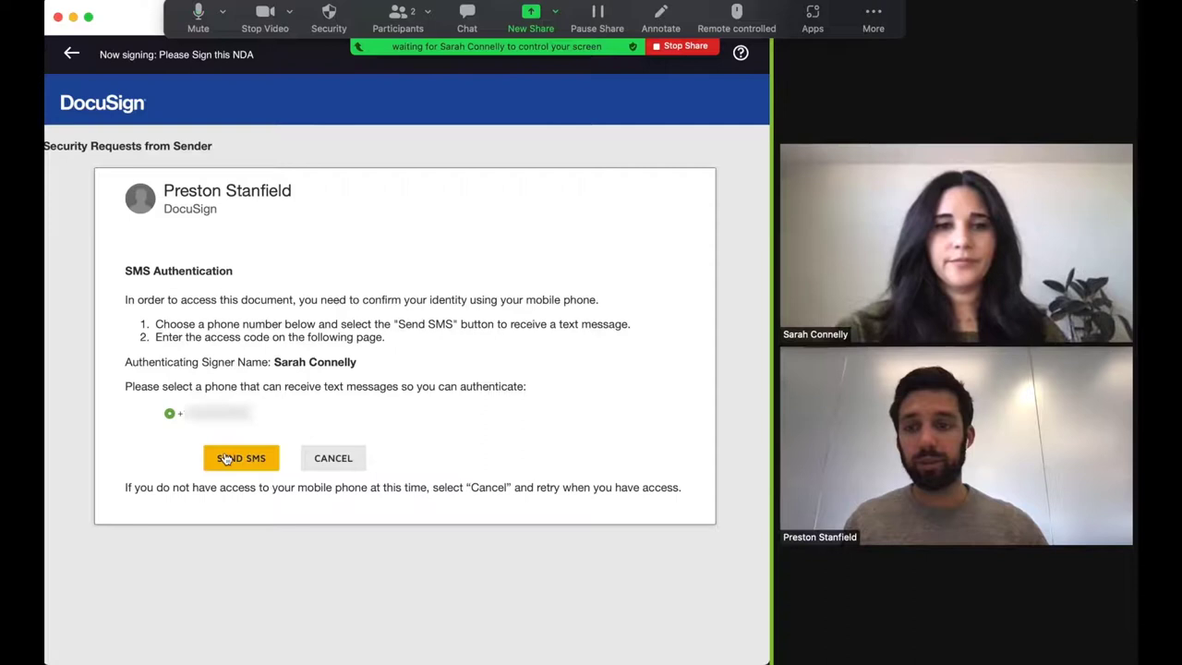
pyautogui.click(240, 458)
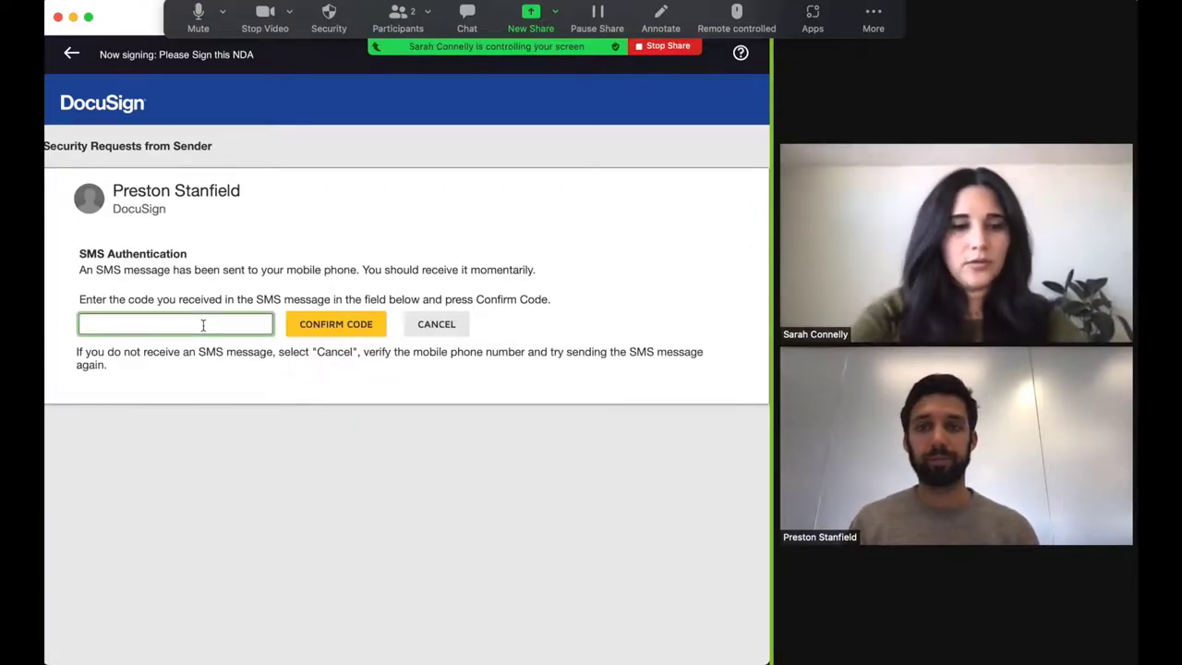
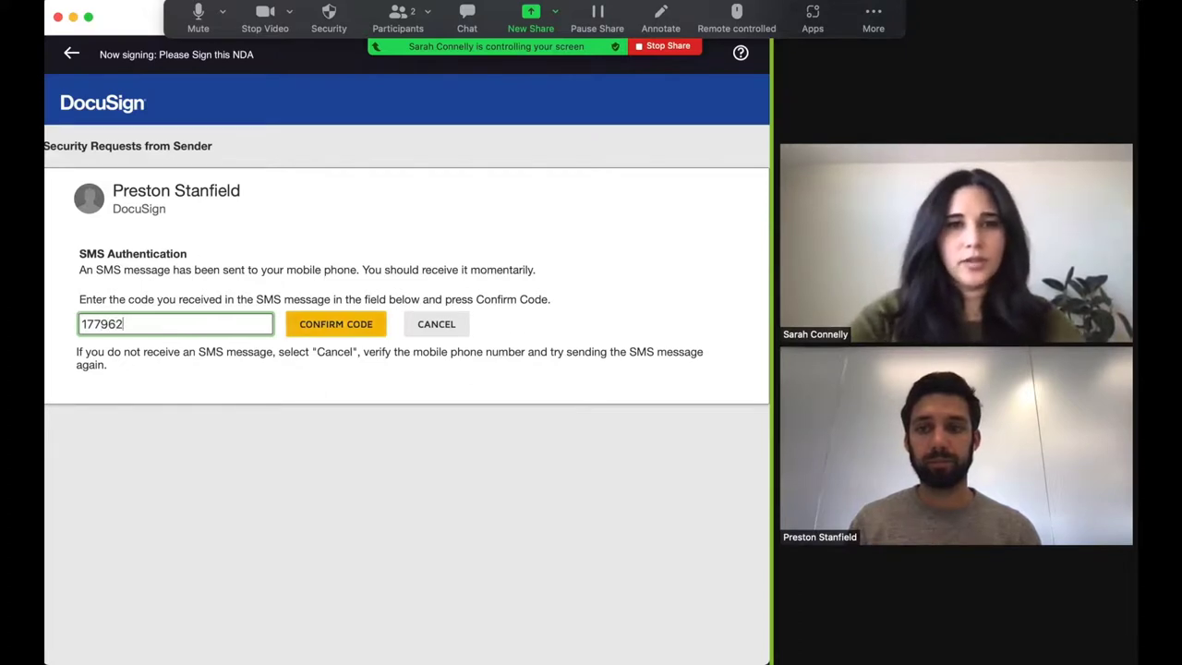
pyautogui.click(336, 323)
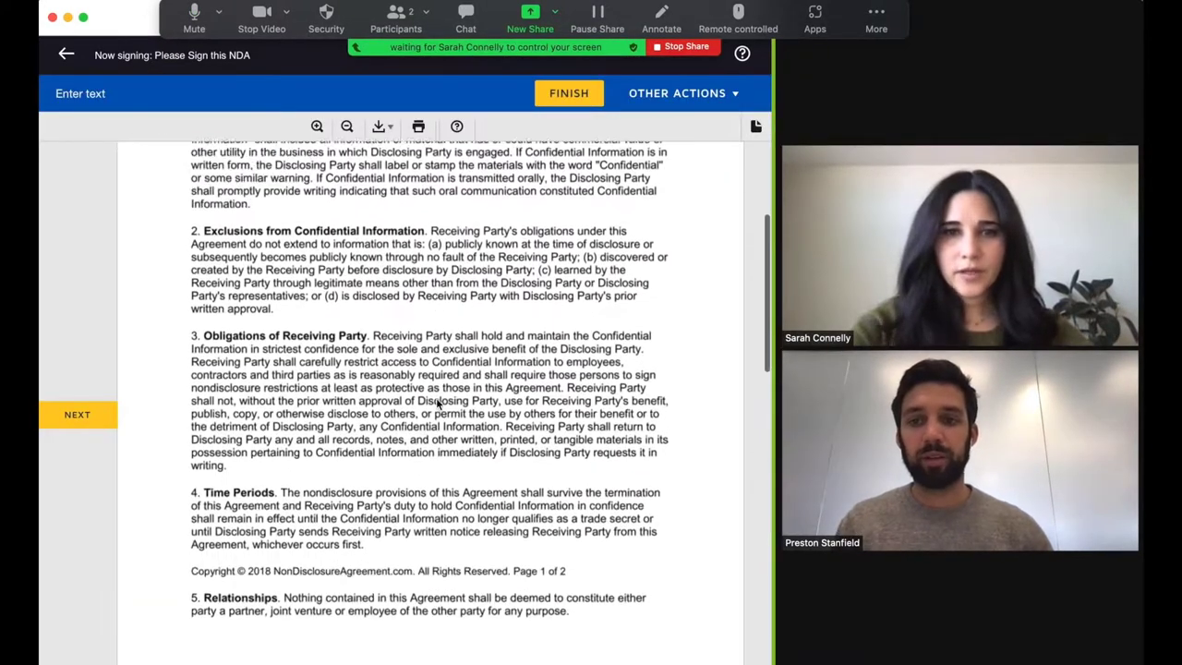
# Use Zoom's Annotate Draw tool to circle section 3, Obligations of Receiving Party.
pyautogui.click(661, 19)
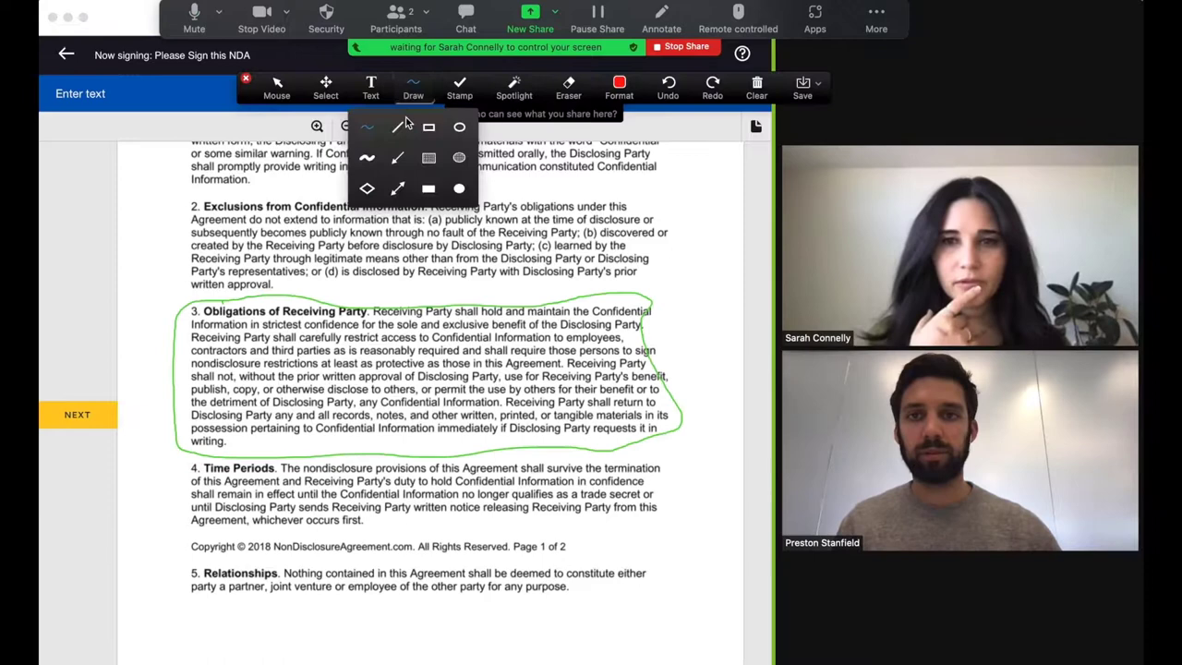
pyautogui.click(413, 89)
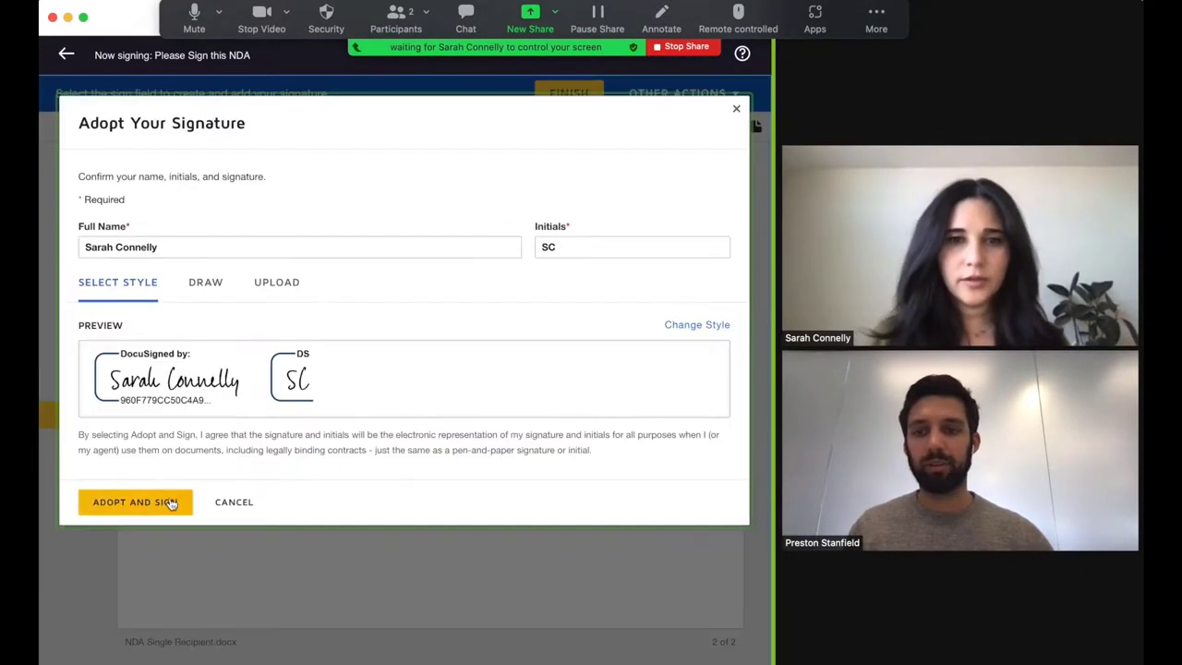
pyautogui.click(135, 502)
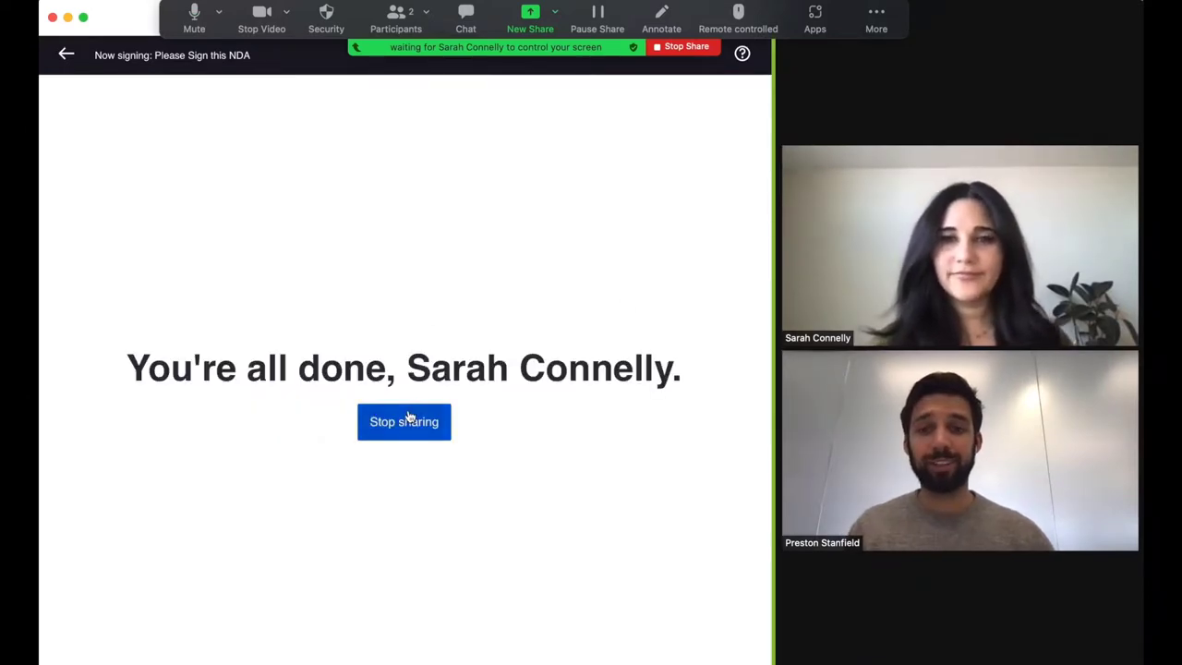
pyautogui.click(402, 421)
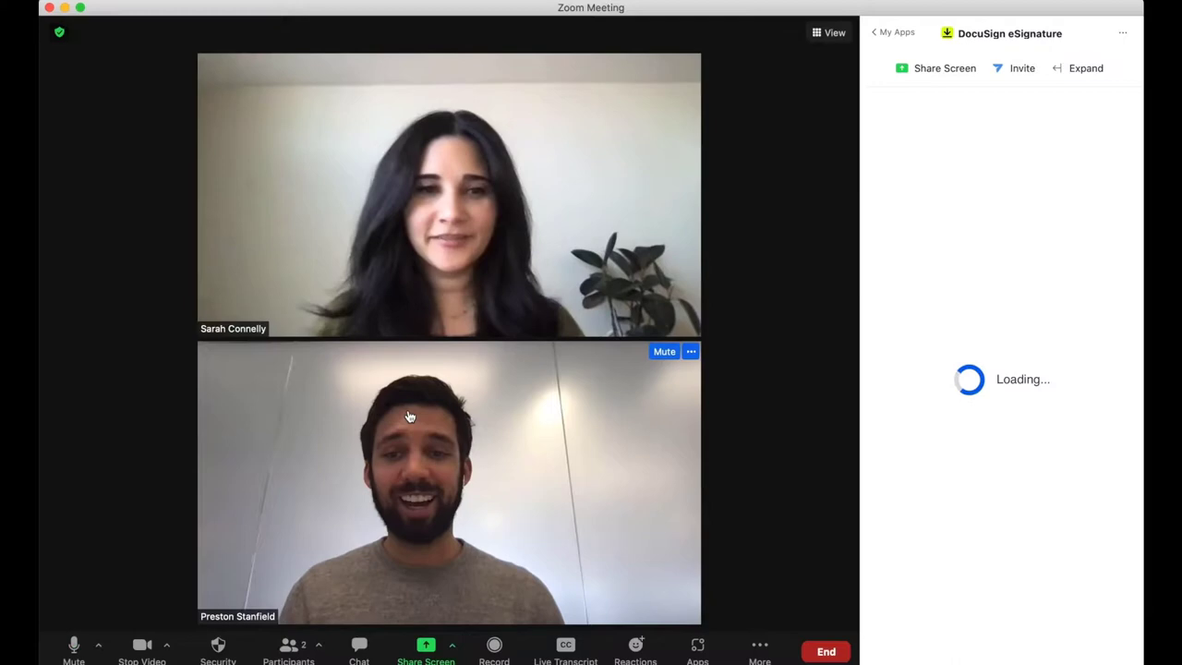